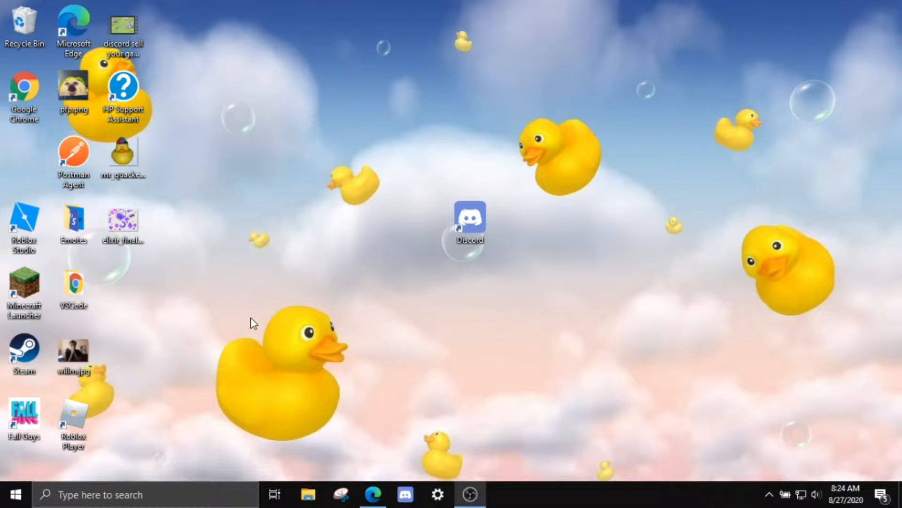
pyautogui.moveTo(461, 294)
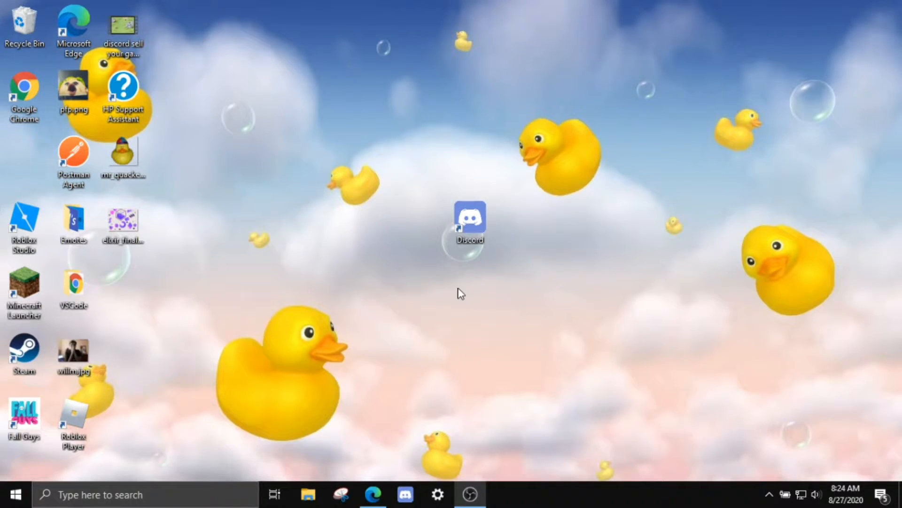
pyautogui.moveTo(458, 283)
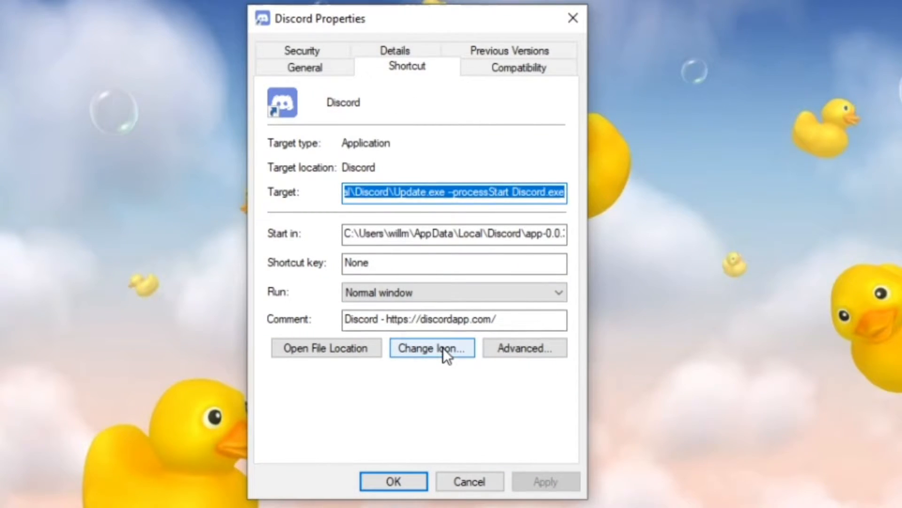
# - Open the shortcut's icon picker and browse the Downloads folder of .ico files
pyautogui.click(432, 348)
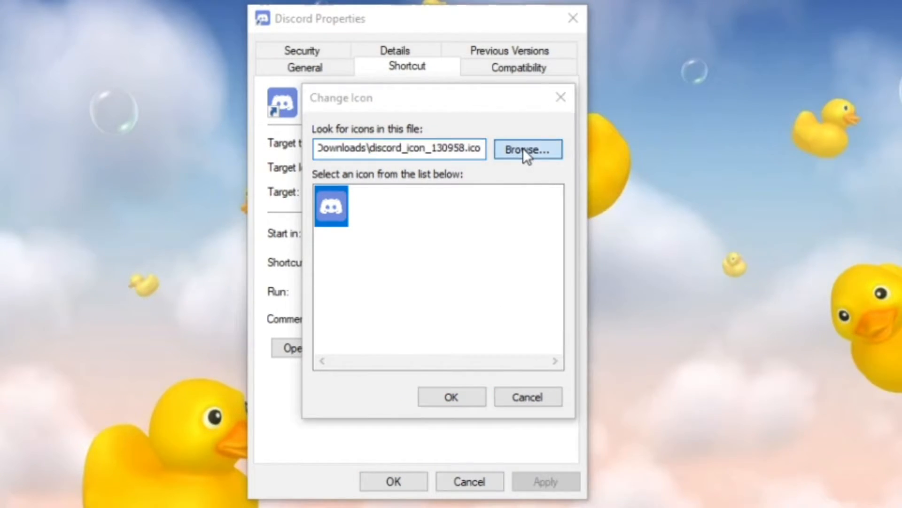
pyautogui.click(527, 149)
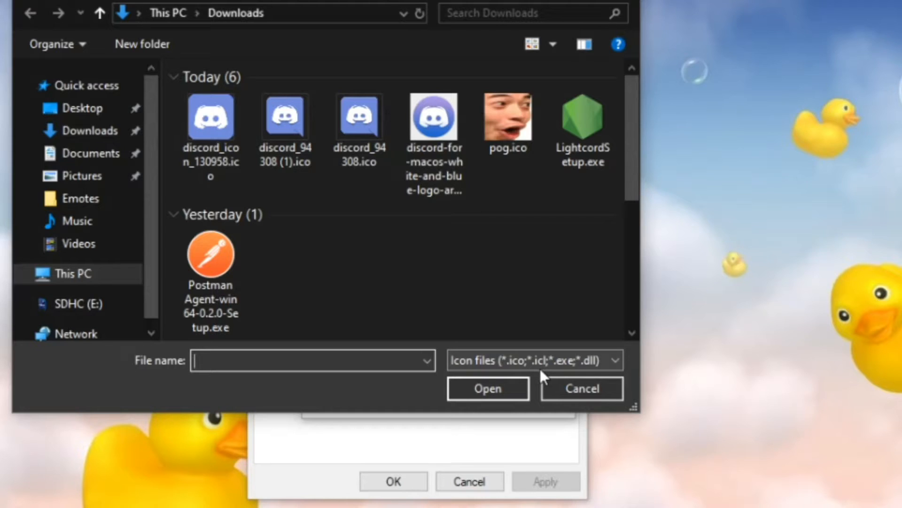
pyautogui.moveTo(507, 272)
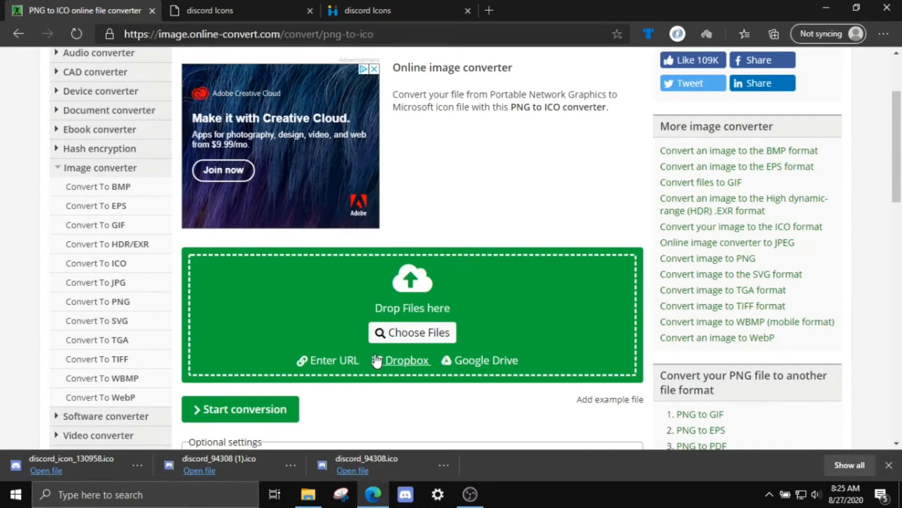
pyautogui.scroll(-3)
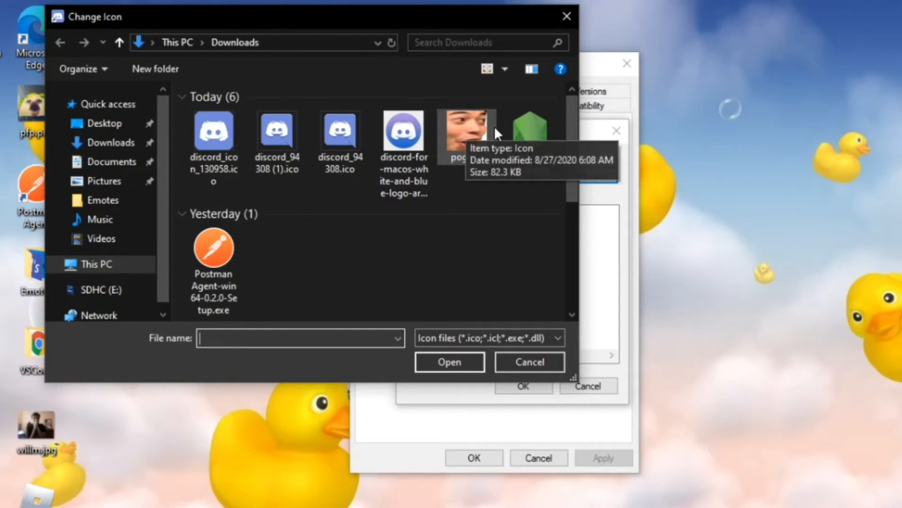
# - Apply pog.ico as the Discord shortcut's icon and confirm the dialogs
pyautogui.click(467, 132)
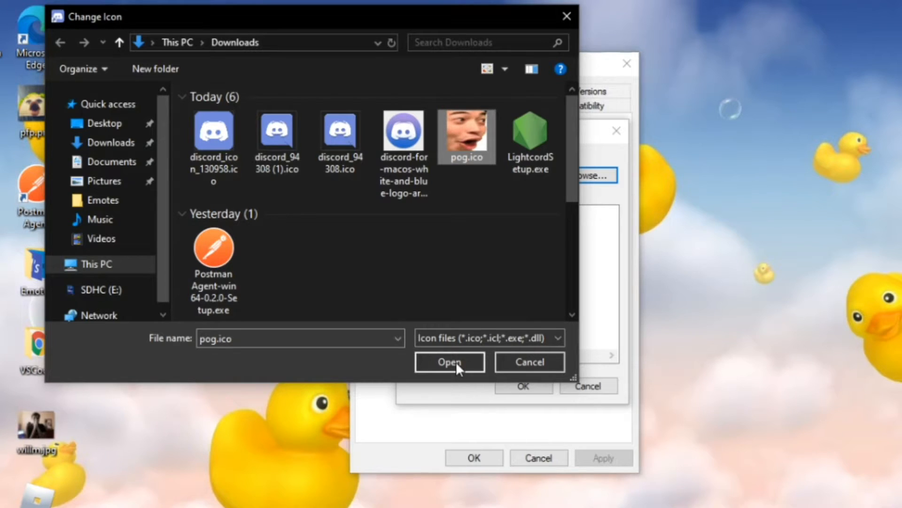
pyautogui.click(449, 361)
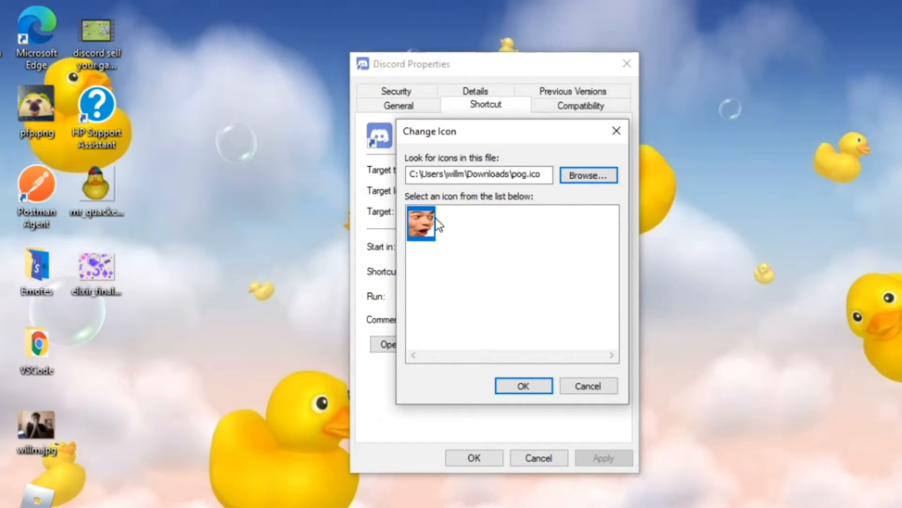
pyautogui.click(523, 385)
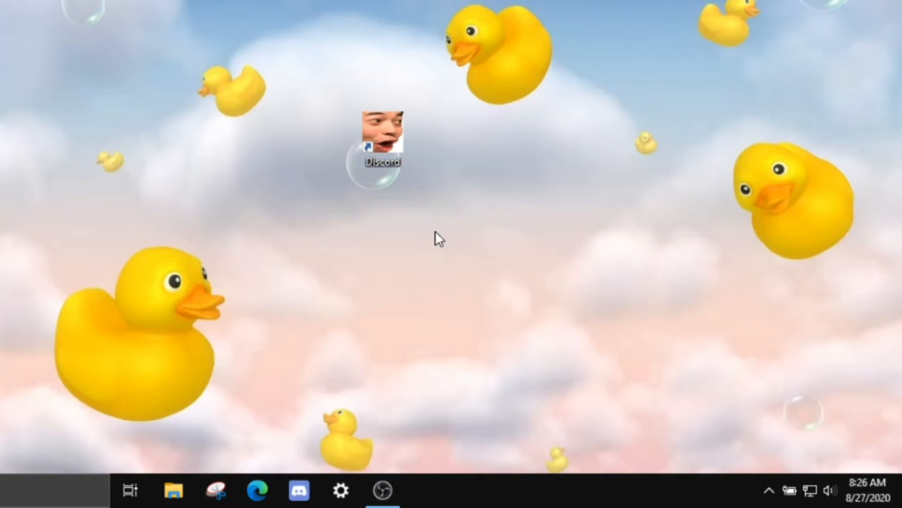
# - Rename the pog-faced desktop shortcut to 'Pogcord'
pyautogui.rightClick(385, 136)
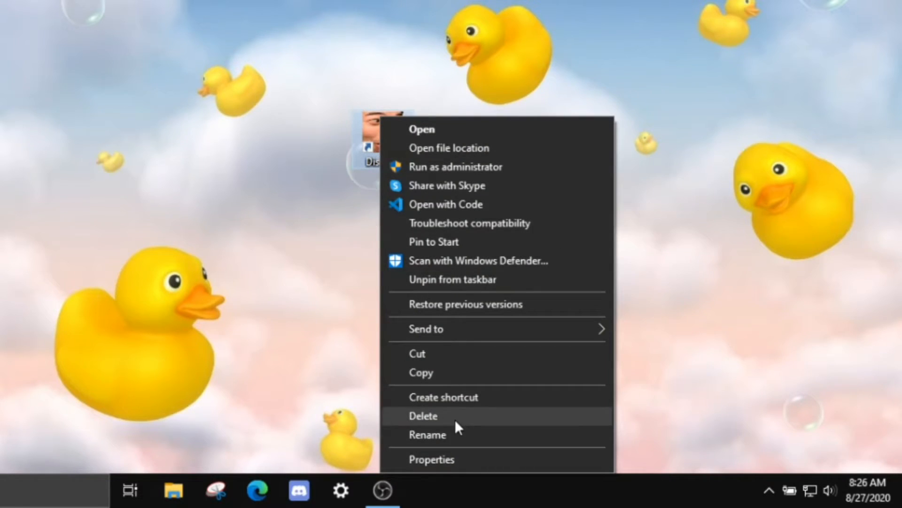
pyautogui.click(428, 434)
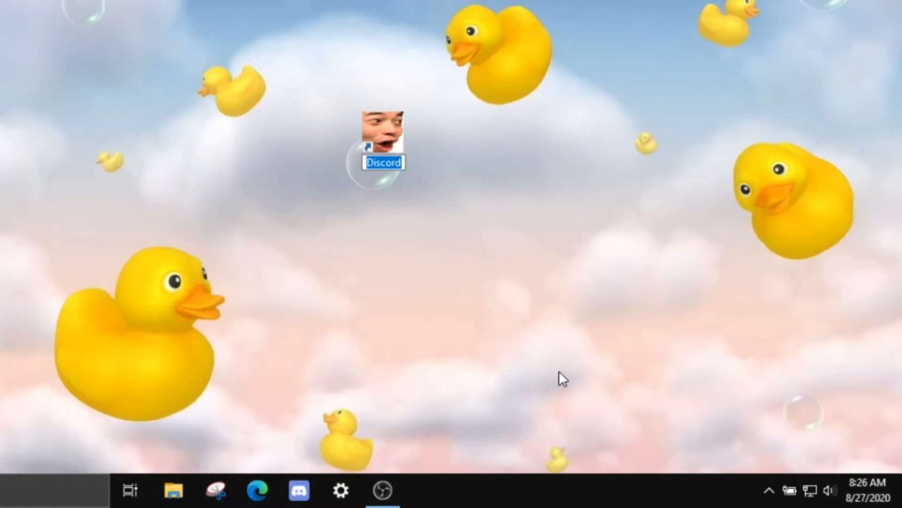
pyautogui.write('Pogco')
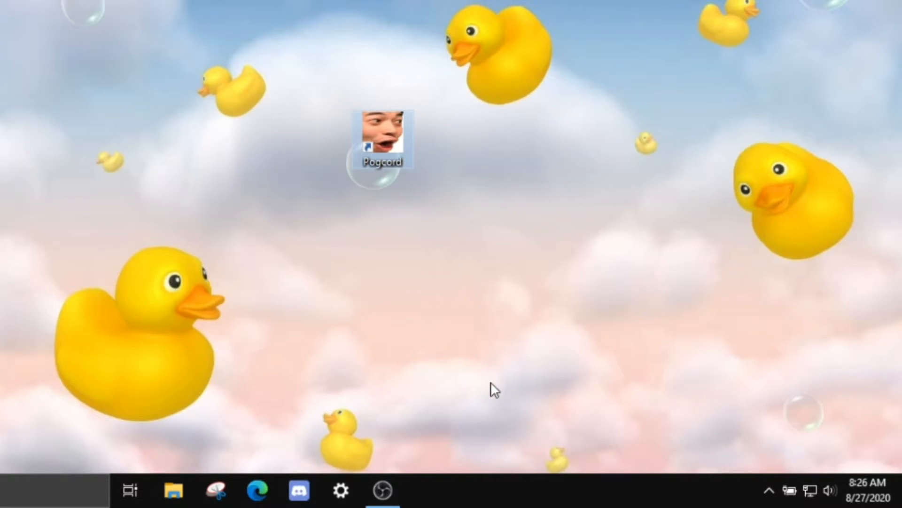
pyautogui.click(299, 491)
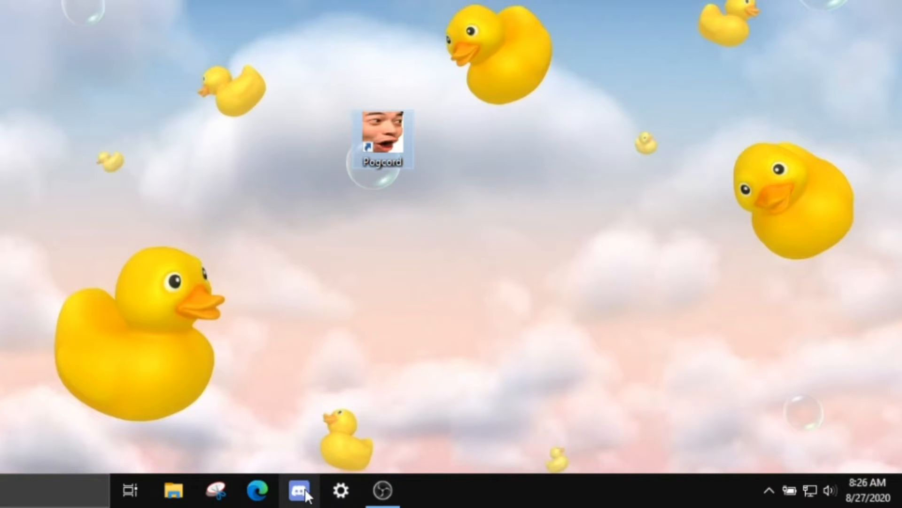
# - Unpin the old Discord taskbar entry and launch Discord from the Pogcord shortcut
pyautogui.rightClick(298, 492)
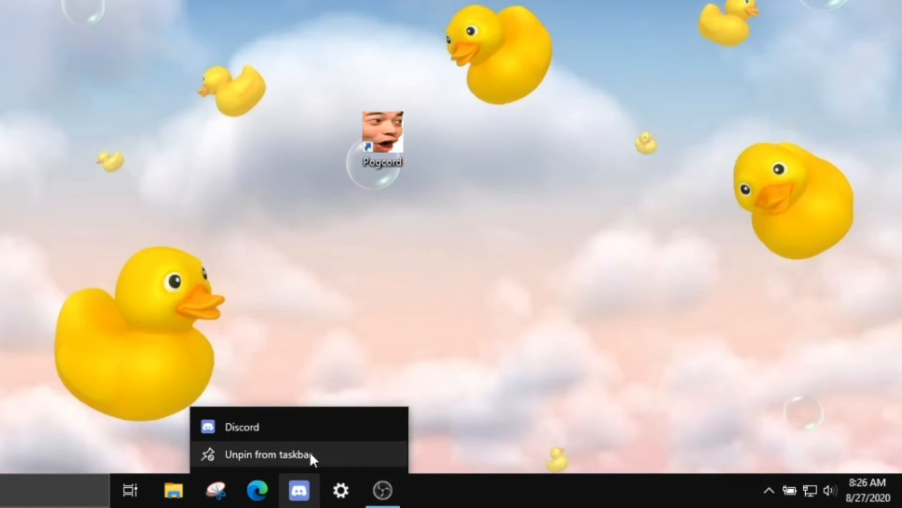
pyautogui.click(266, 455)
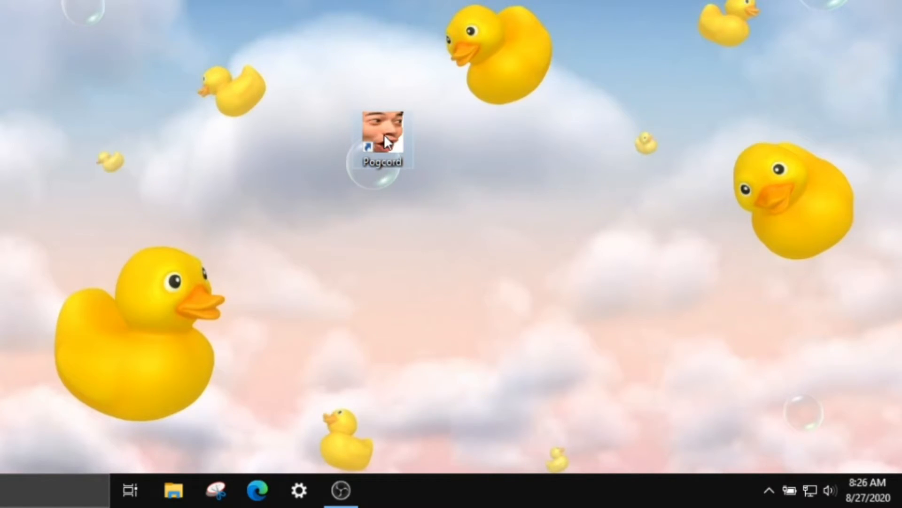
pyautogui.rightClick(386, 139)
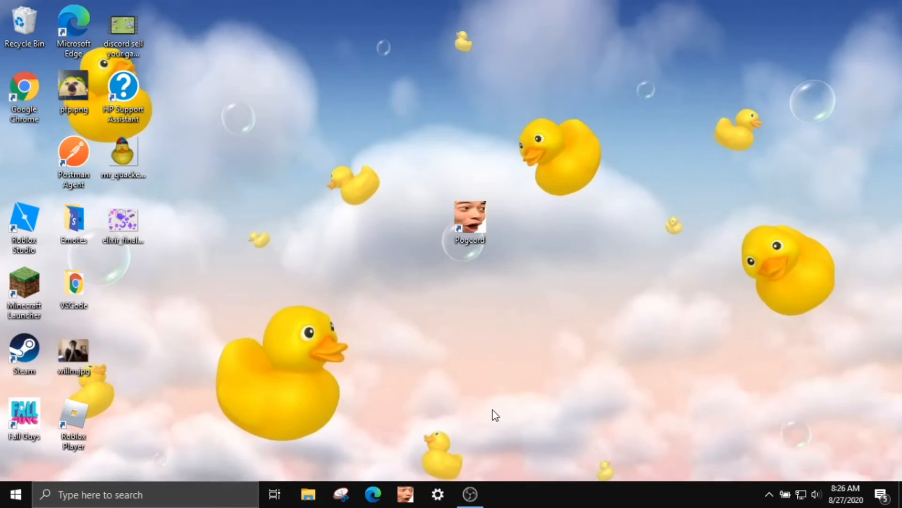
pyautogui.doubleClick(470, 226)
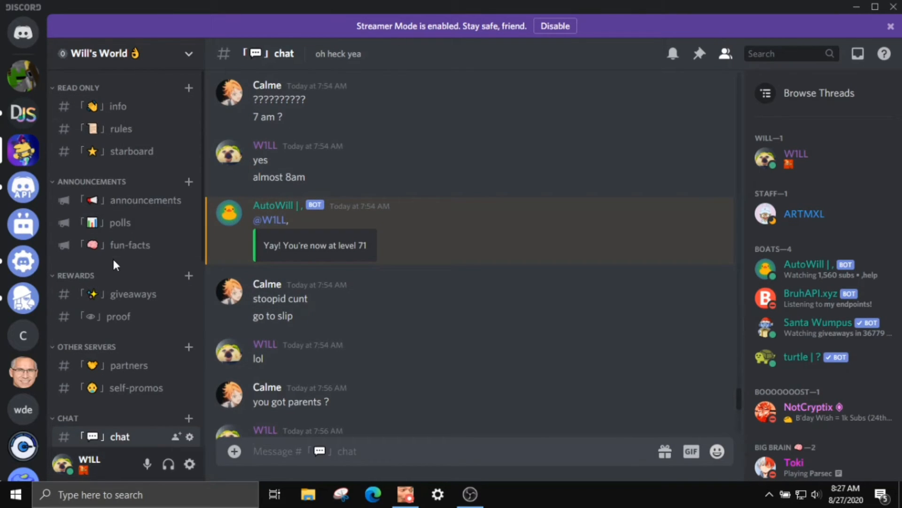
pyautogui.moveTo(110, 231)
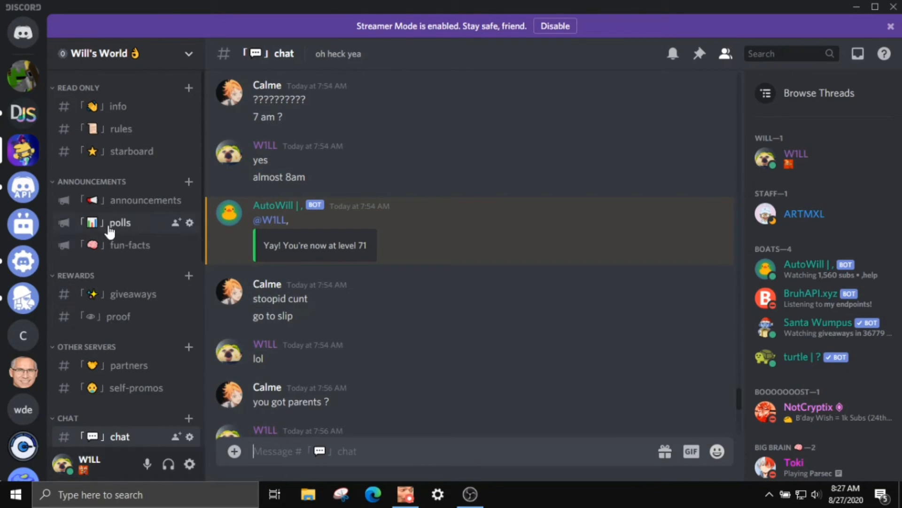
pyautogui.moveTo(141, 295)
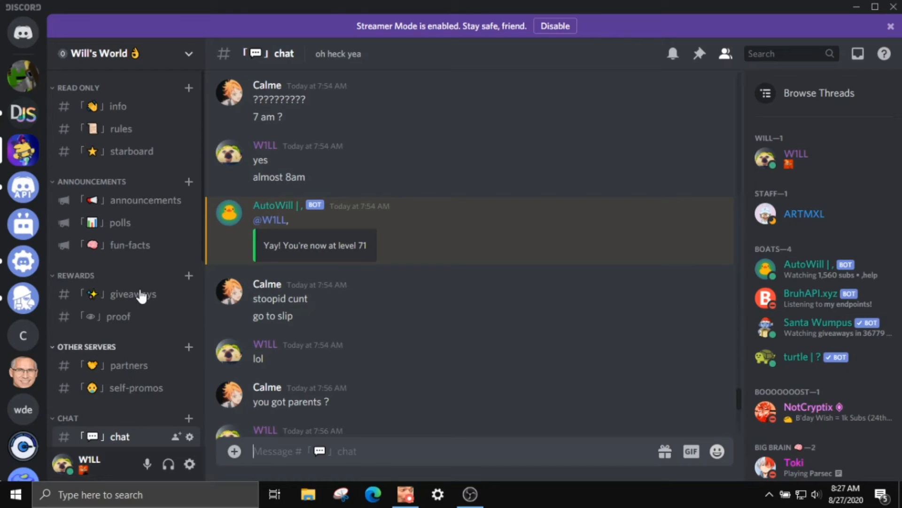
# - Open the giveaways channel in Will's World
pyautogui.click(133, 294)
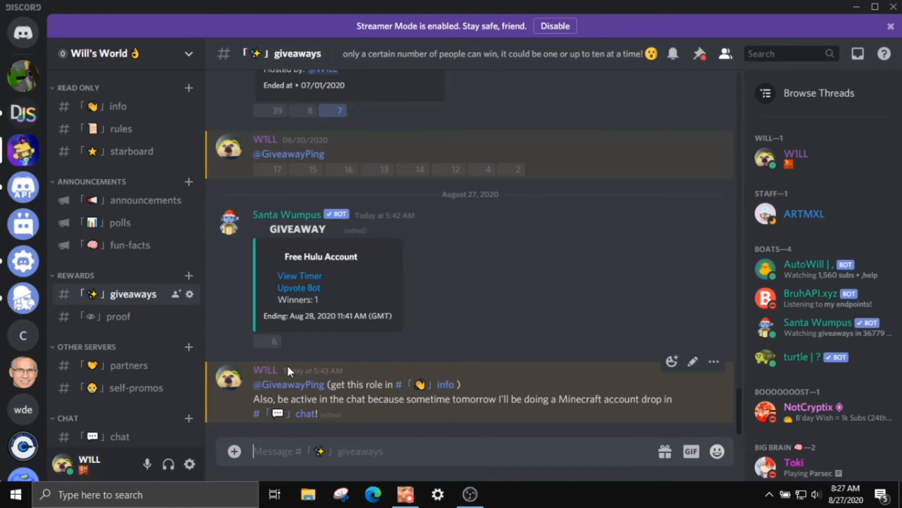